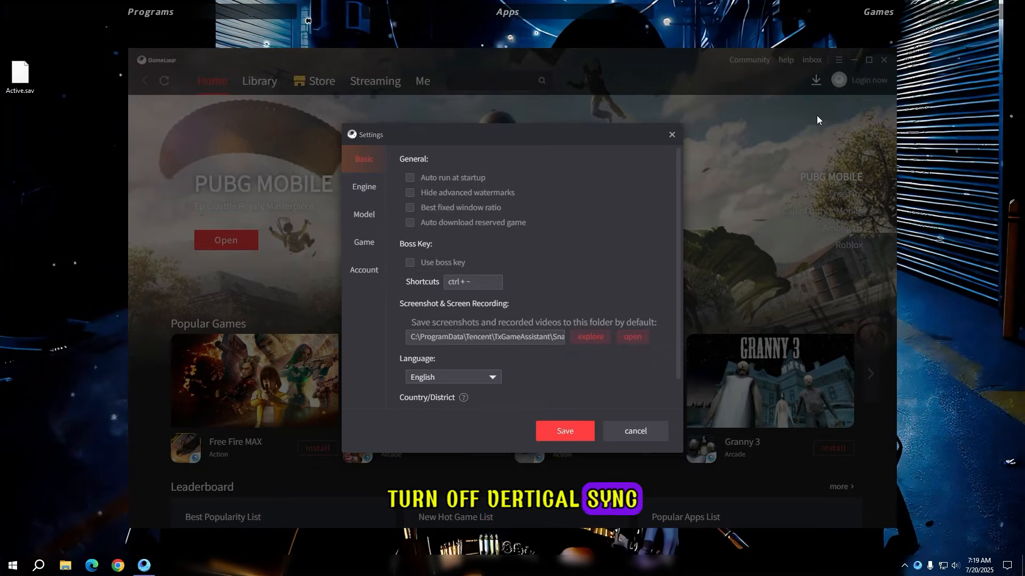
Step: Review the engine rendering options, screen DPI choices and PUBG MOBILE game settings
left_click(363, 186)
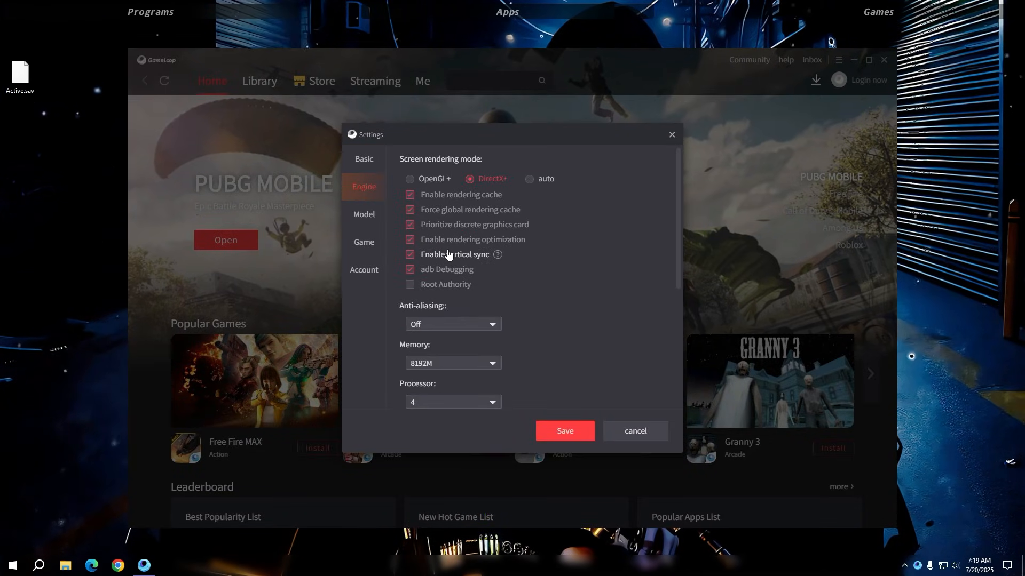
scroll("down", 3)
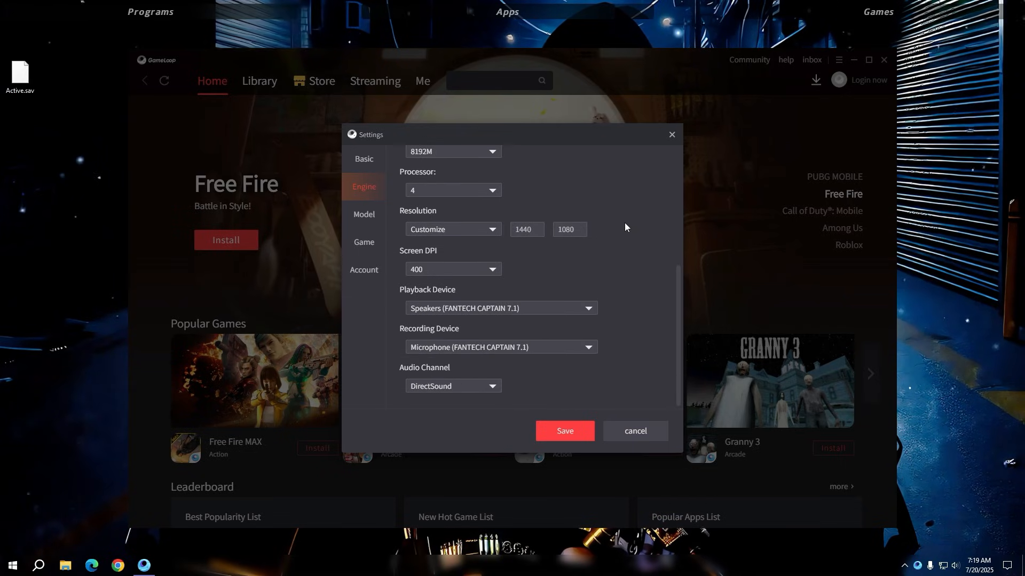
left_click(452, 269)
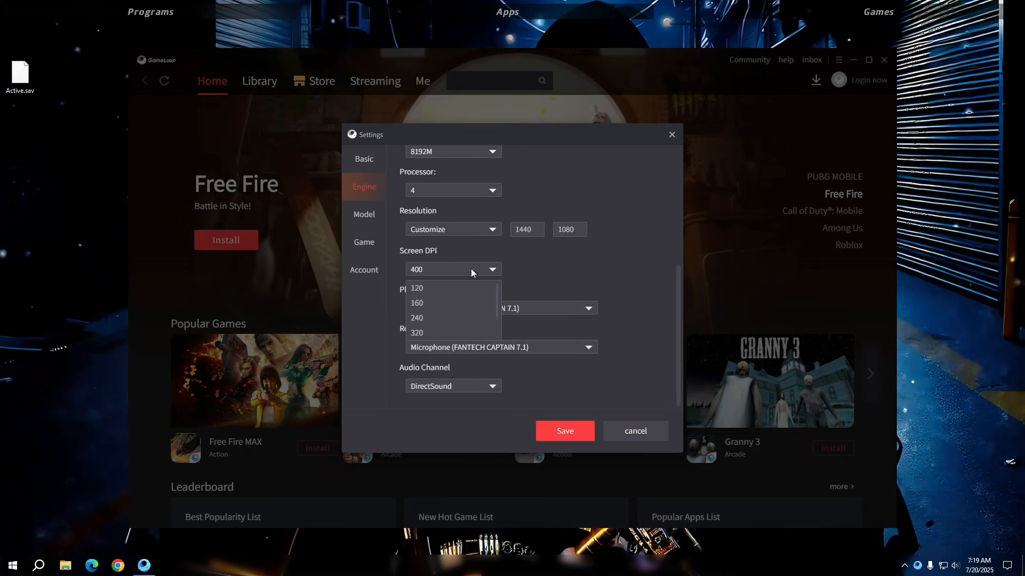
left_click(364, 242)
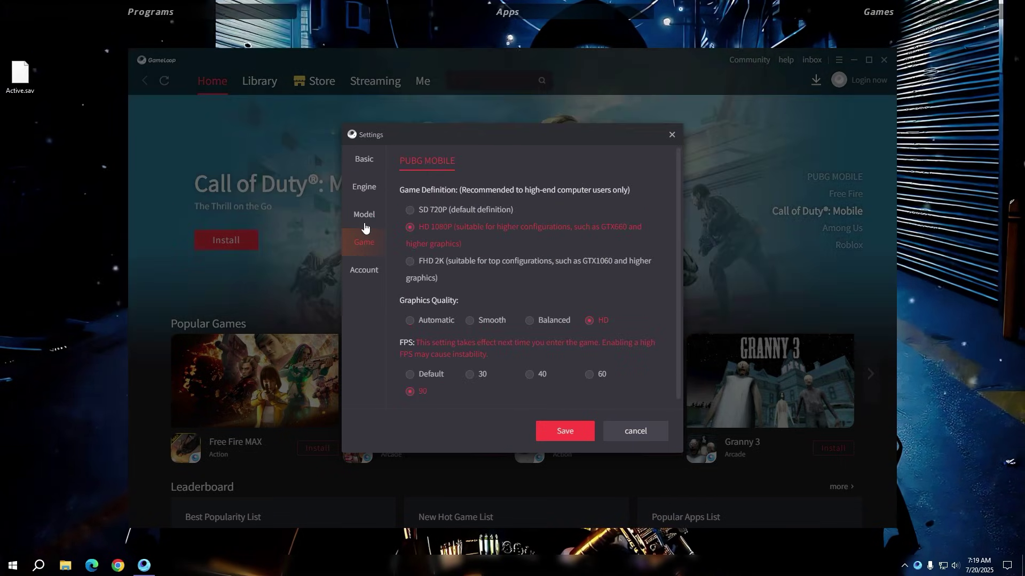
Step: Set the phone model to Samsung Galaxy S20+, keep HD at 90 FPS, and save
left_click(364, 214)
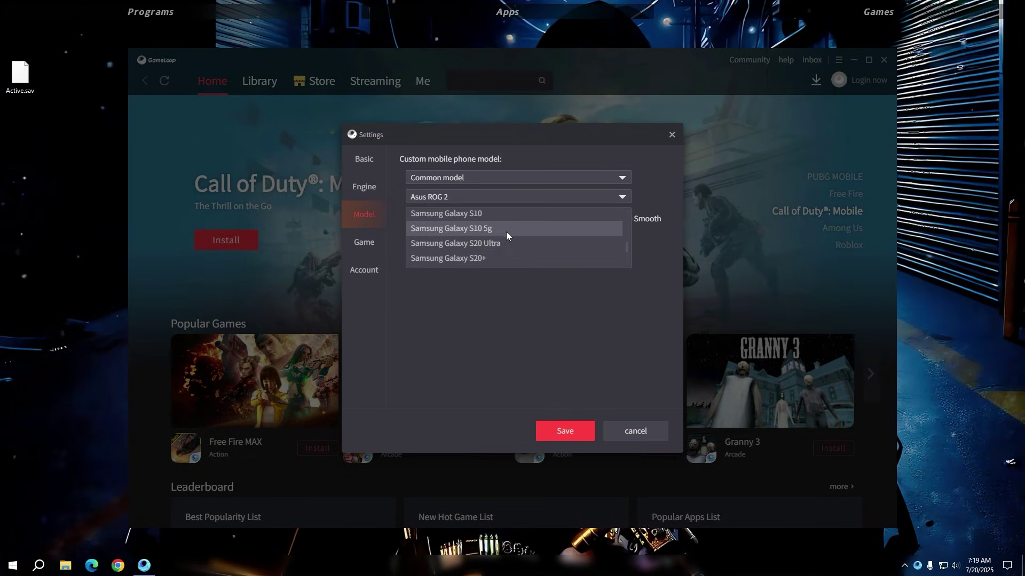
left_click(448, 258)
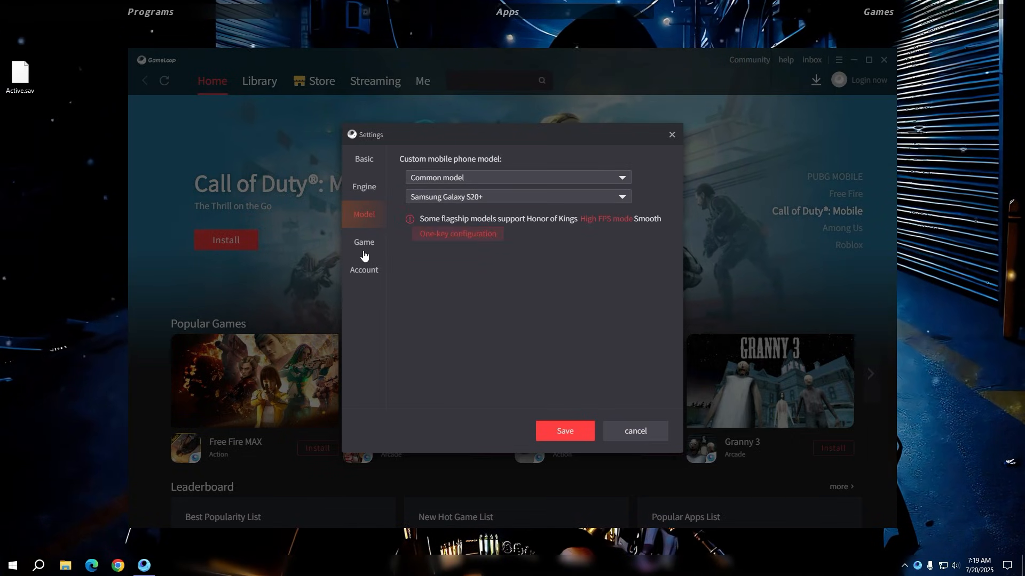
left_click(363, 242)
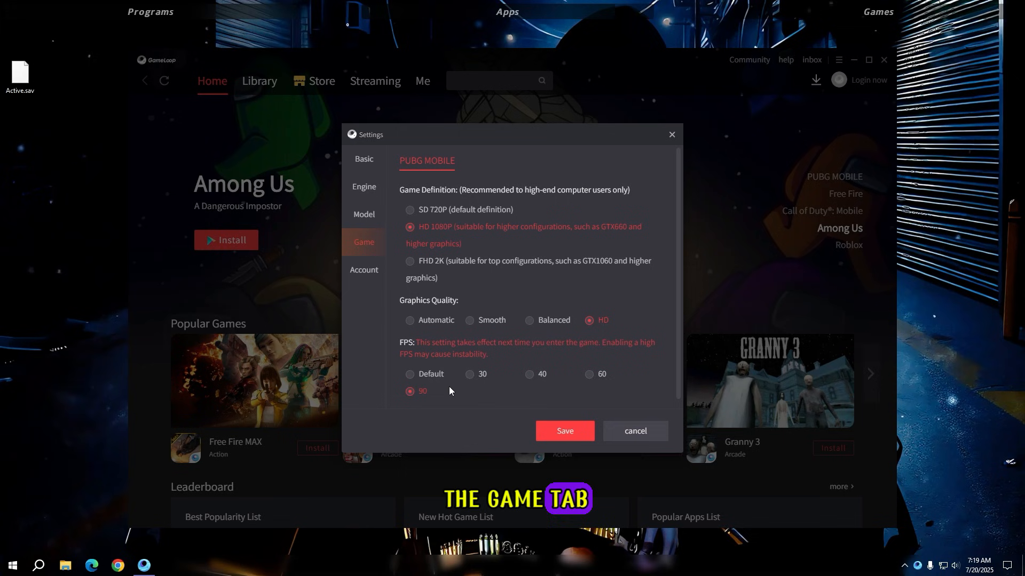
left_click(565, 431)
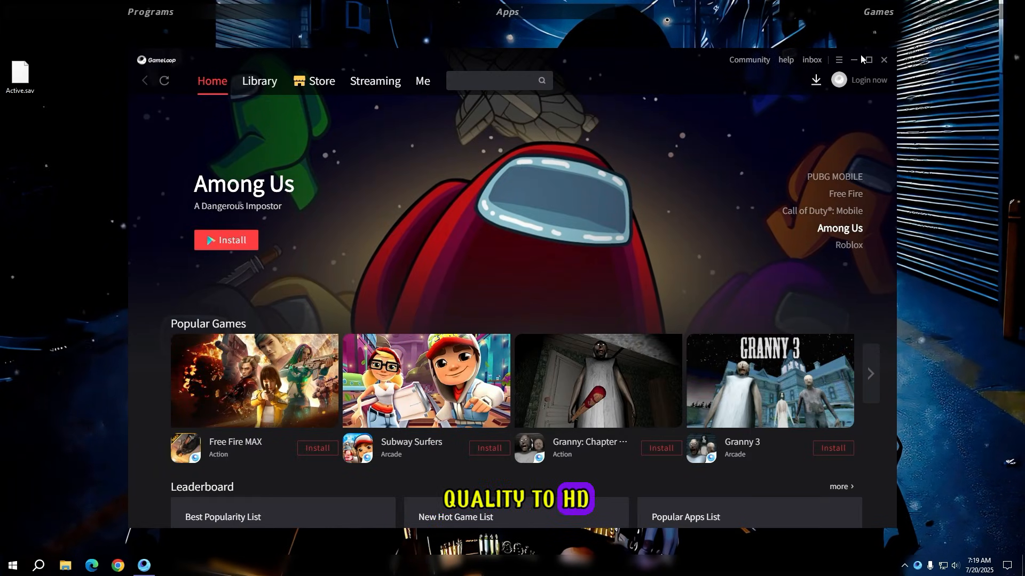
left_click(884, 60)
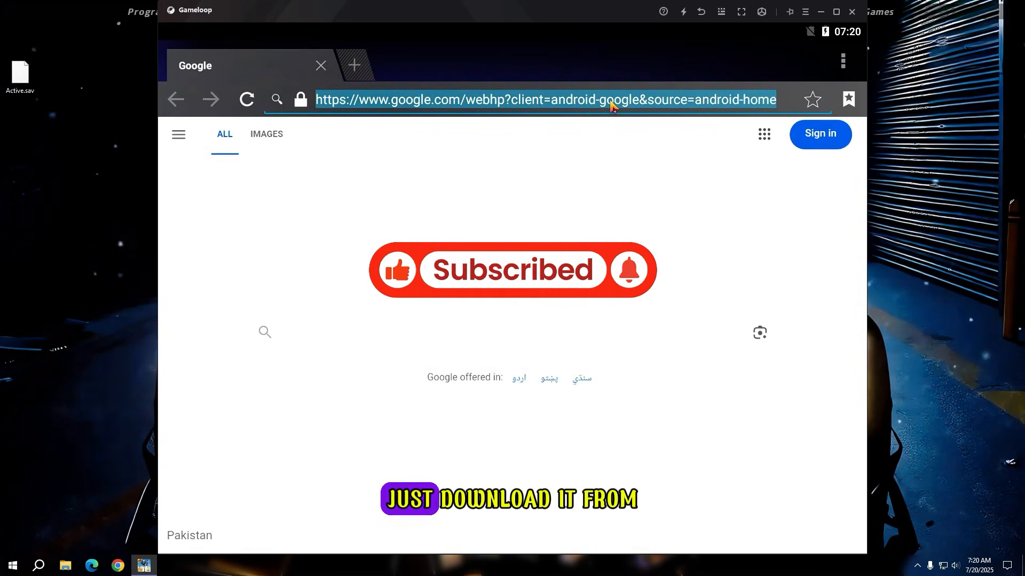
Step: Search Google for 'fx file explorer apk' in the emulator browser
type("fx+f")
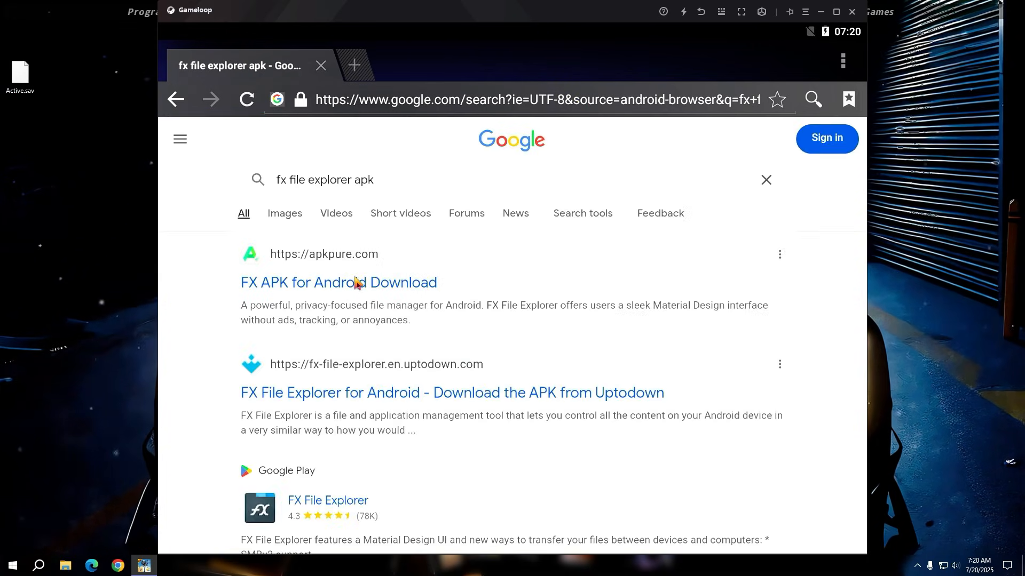
Step: Download the FX File Explorer 9.1.0.0 APK from APKPure and install it
left_click(338, 282)
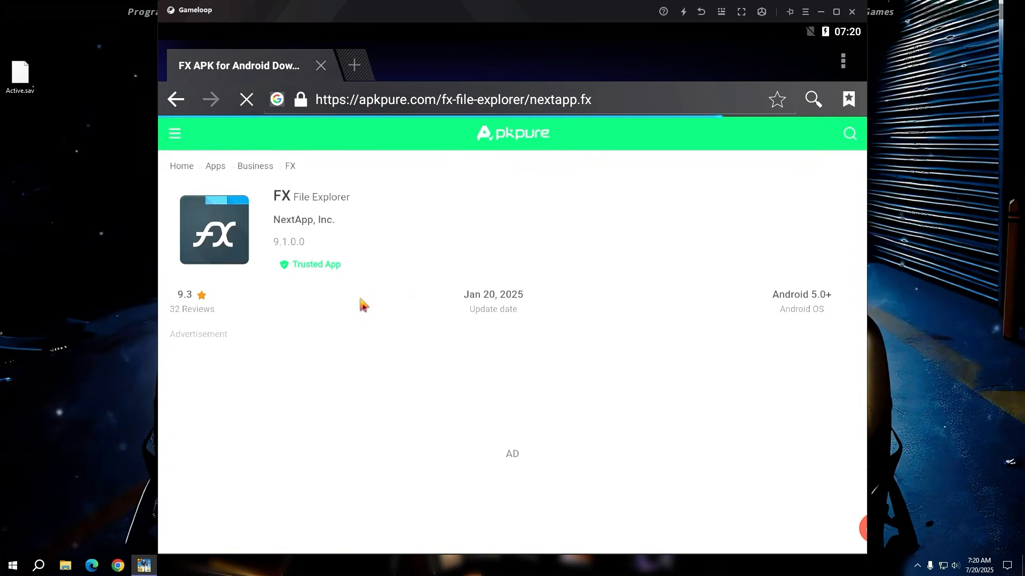
scroll("down", 3)
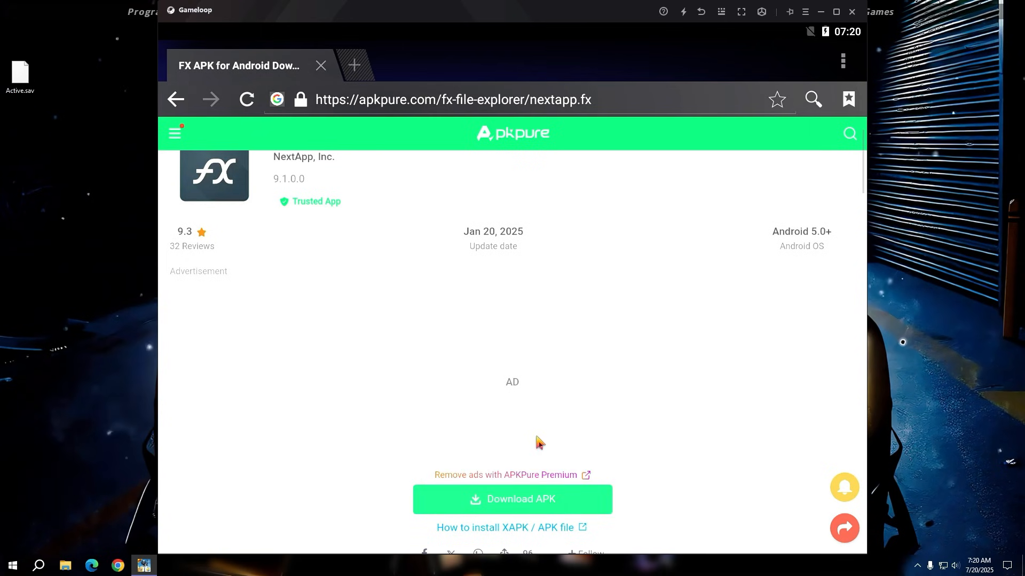
left_click(512, 499)
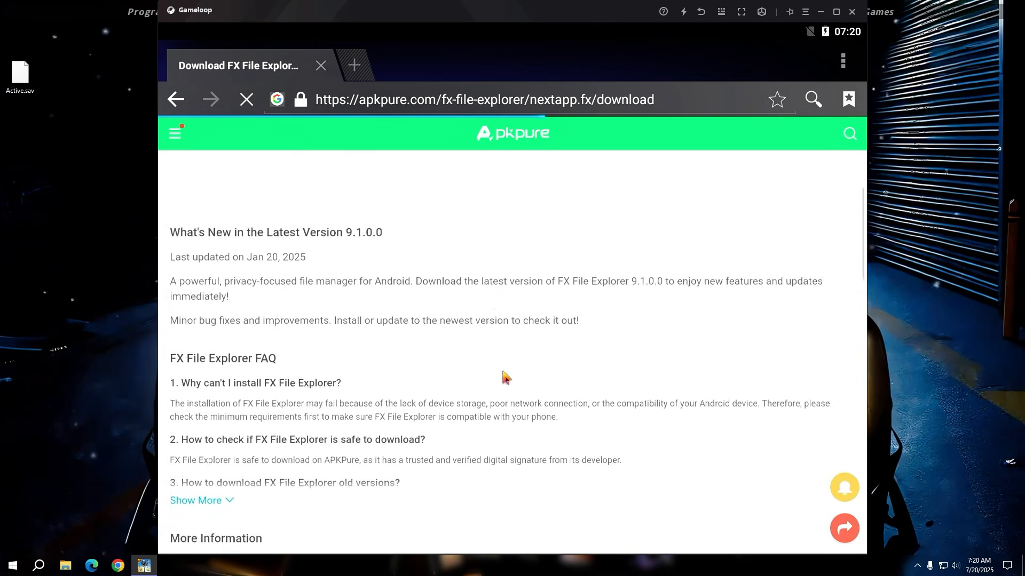
scroll("down", 3)
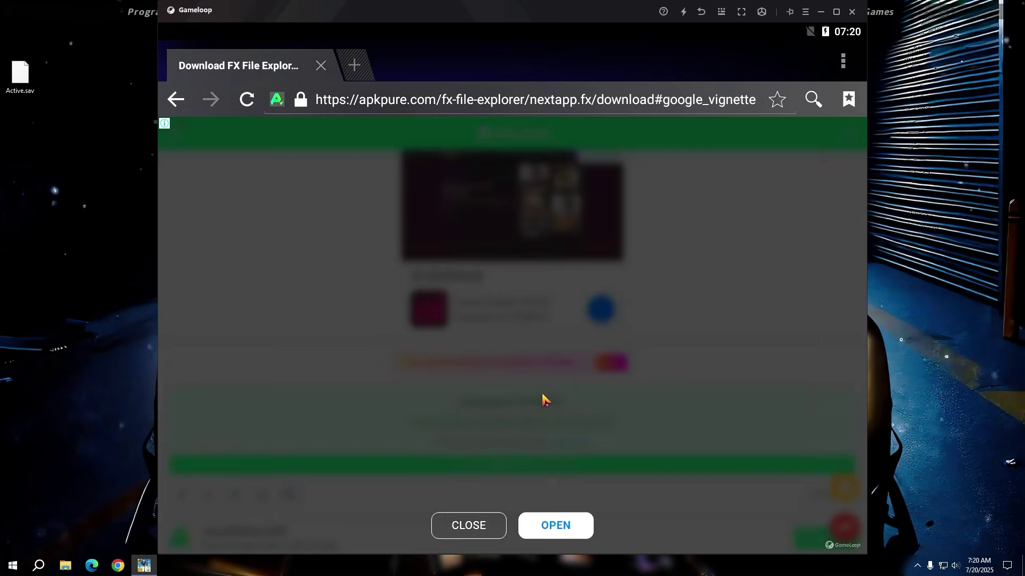
mouse_move(507, 515)
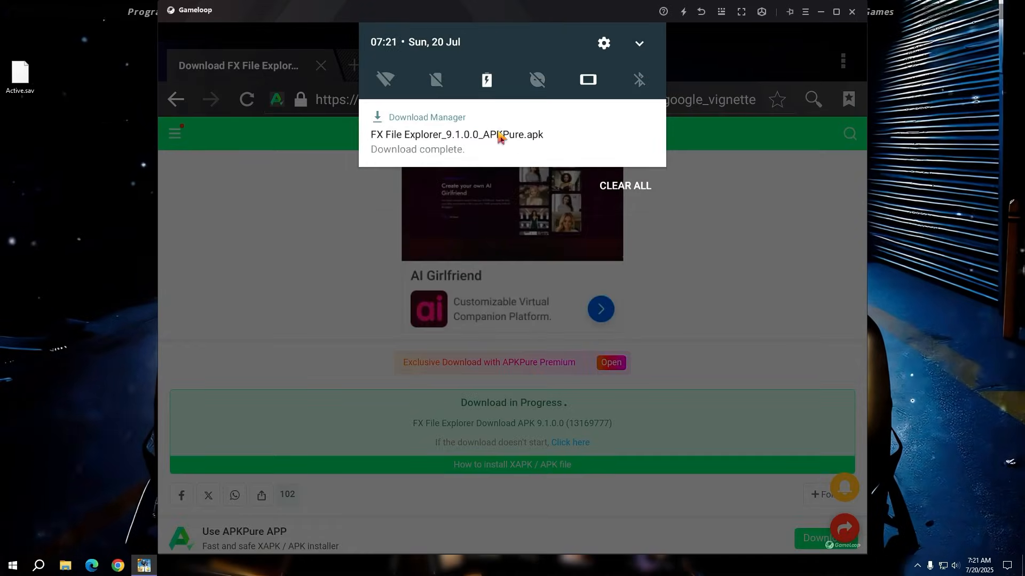
left_click(461, 134)
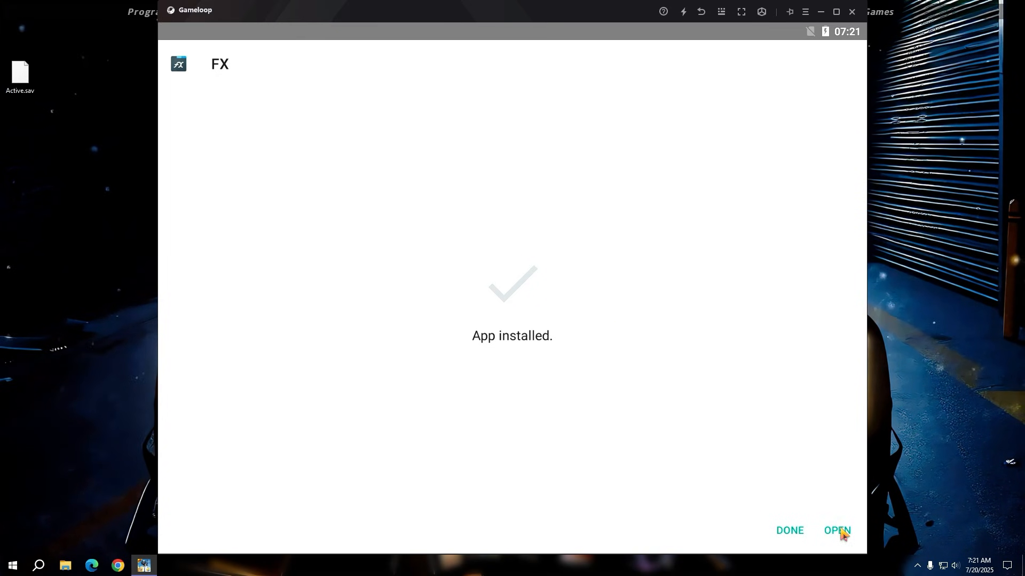
Step: Launch the FX app and open C:\Temp\TxGameDownload\MobileGamePCShared in Windows File Explorer
left_click(837, 531)
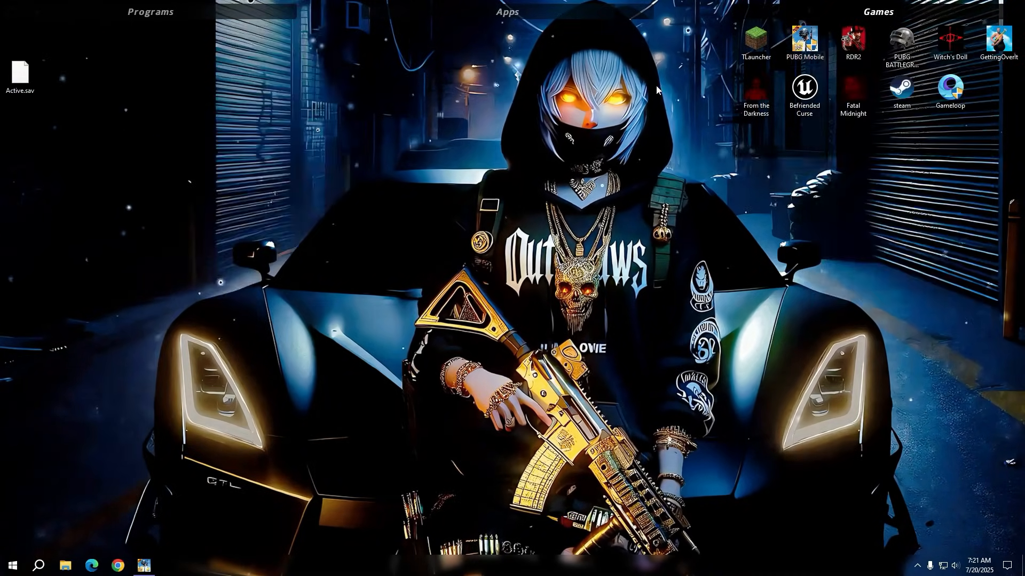
left_click(67, 564)
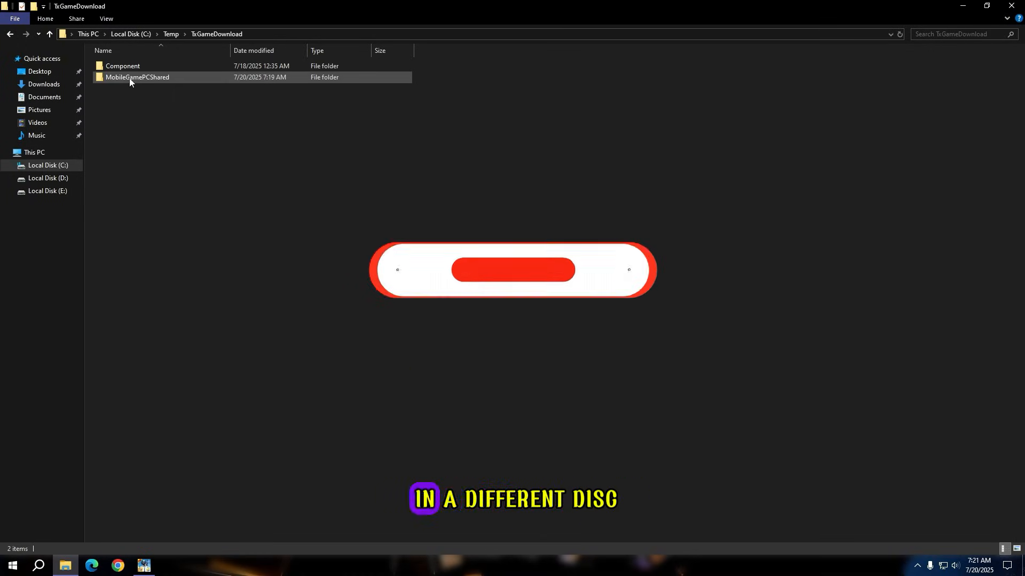
double_click(137, 77)
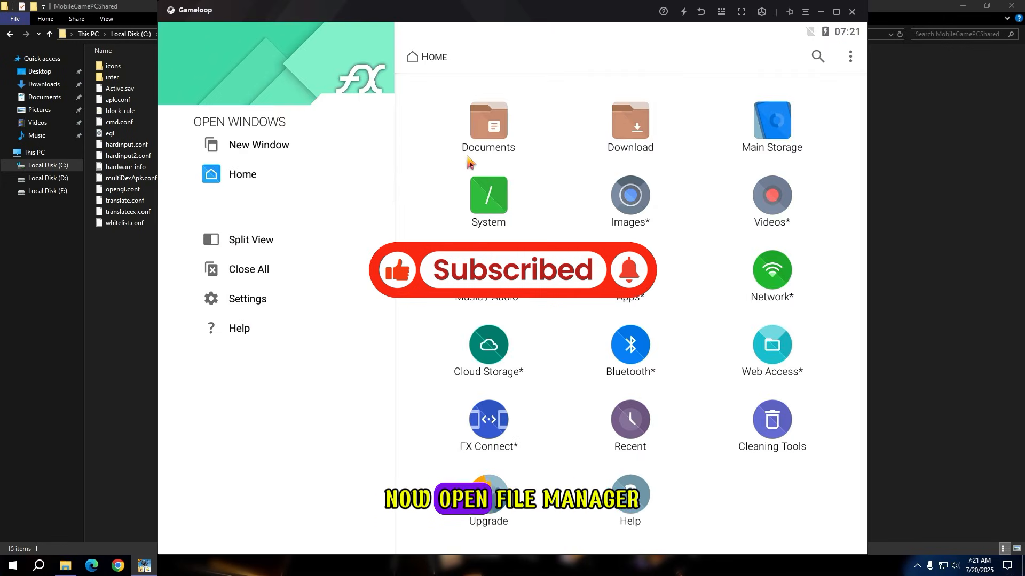
Step: Cut Active.sav from System data/share1 and browse to ShadowTrackerExtra's Saved folder
left_click(488, 196)
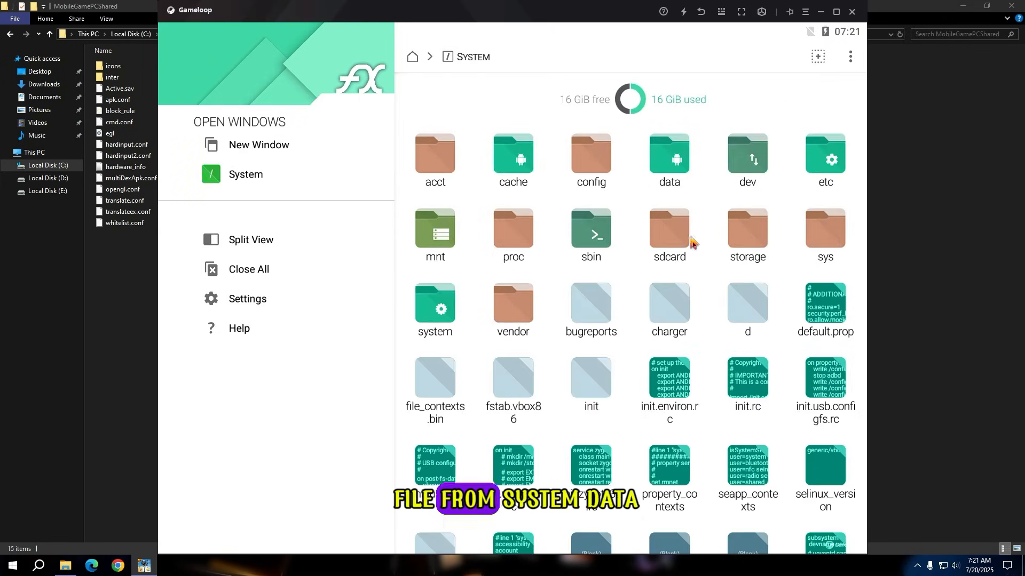
double_click(669, 157)
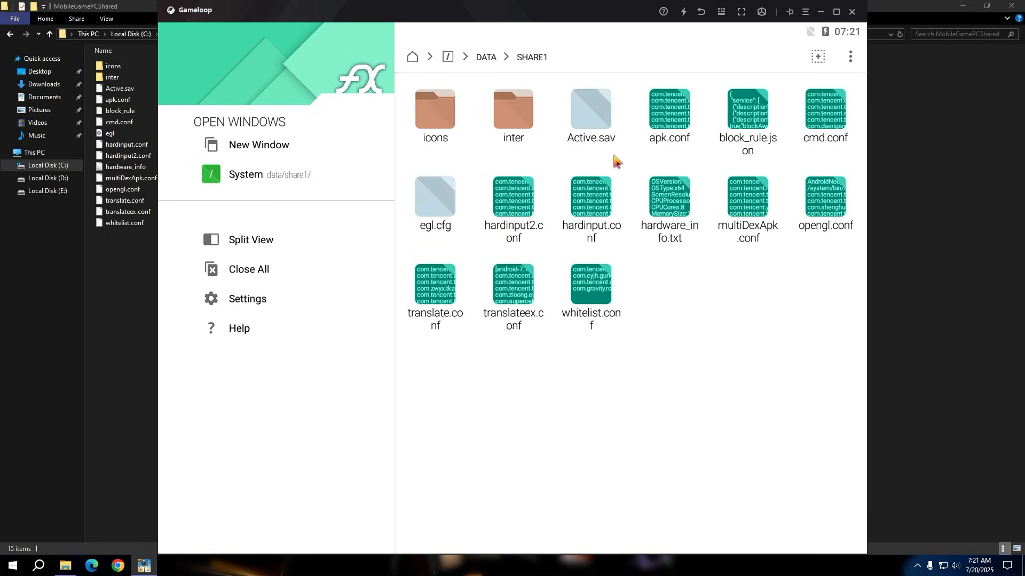
left_click(591, 109)
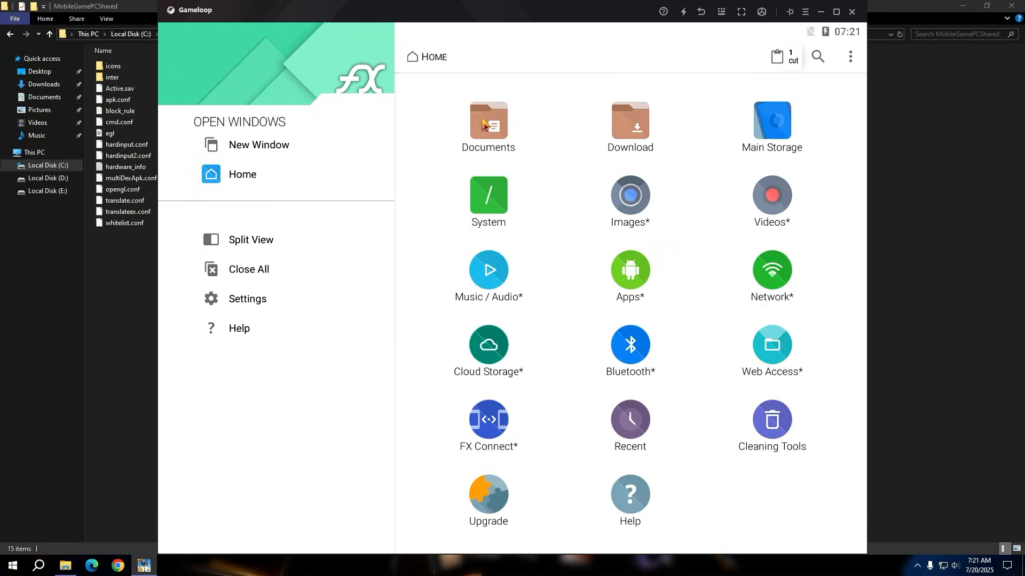
left_click(771, 120)
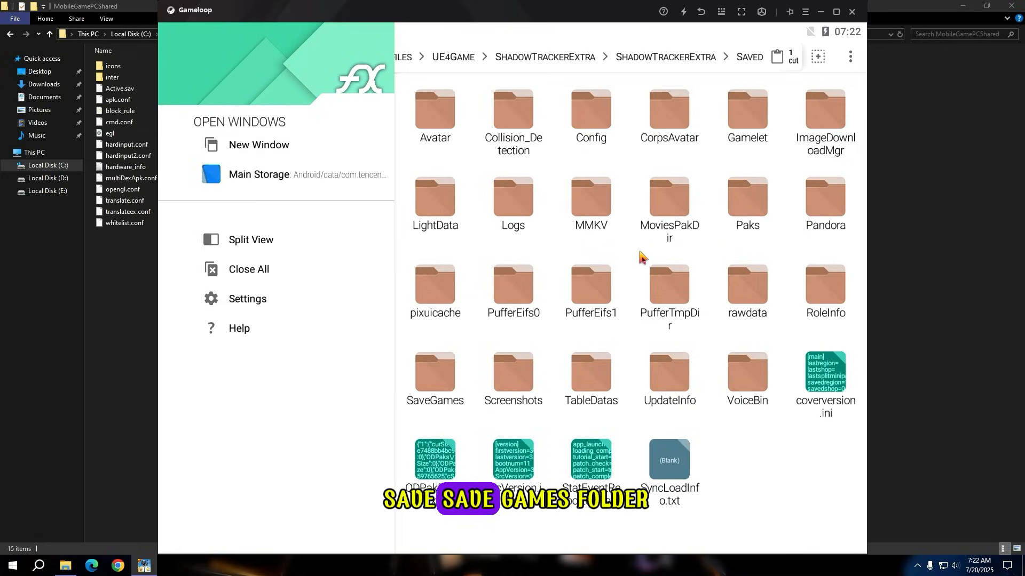
Step: Paste Active.sav into SaveGames, overwriting the existing file
double_click(435, 371)
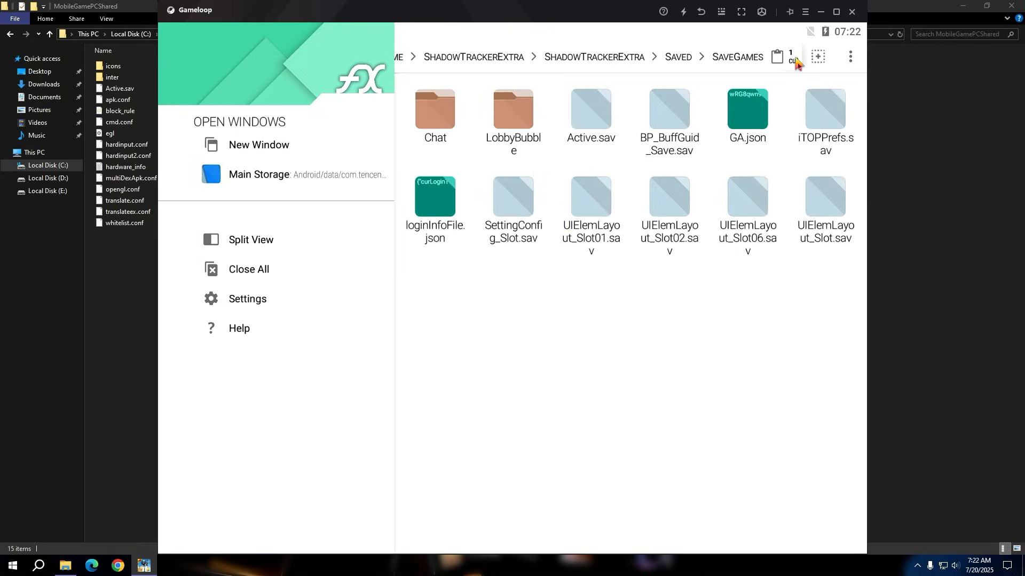
left_click(778, 57)
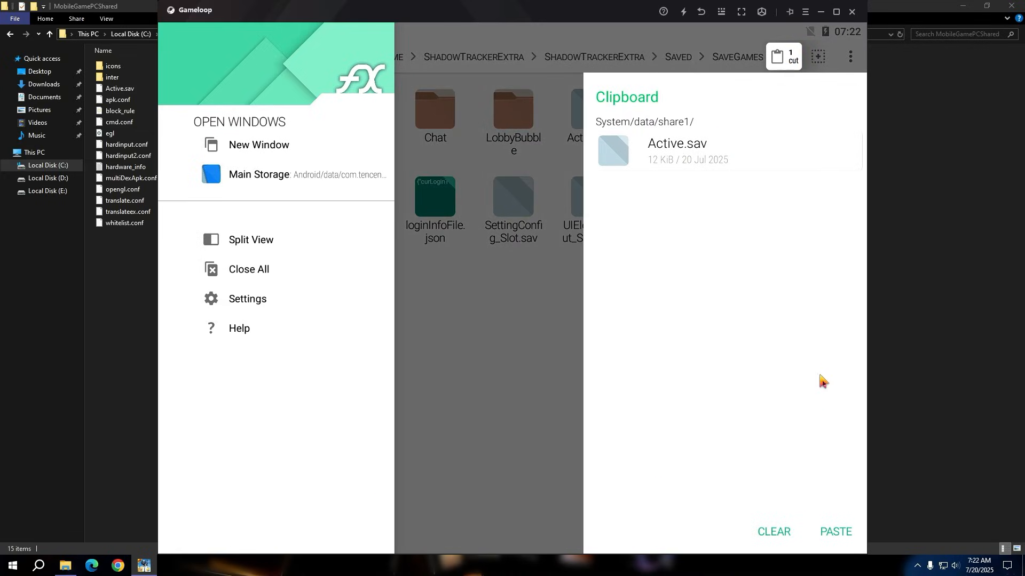
left_click(836, 531)
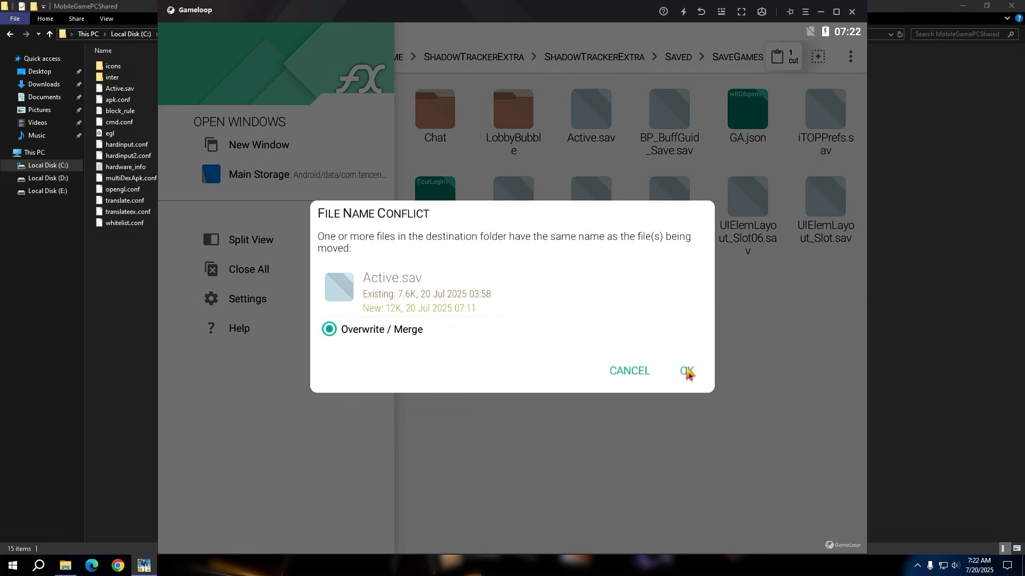
left_click(686, 371)
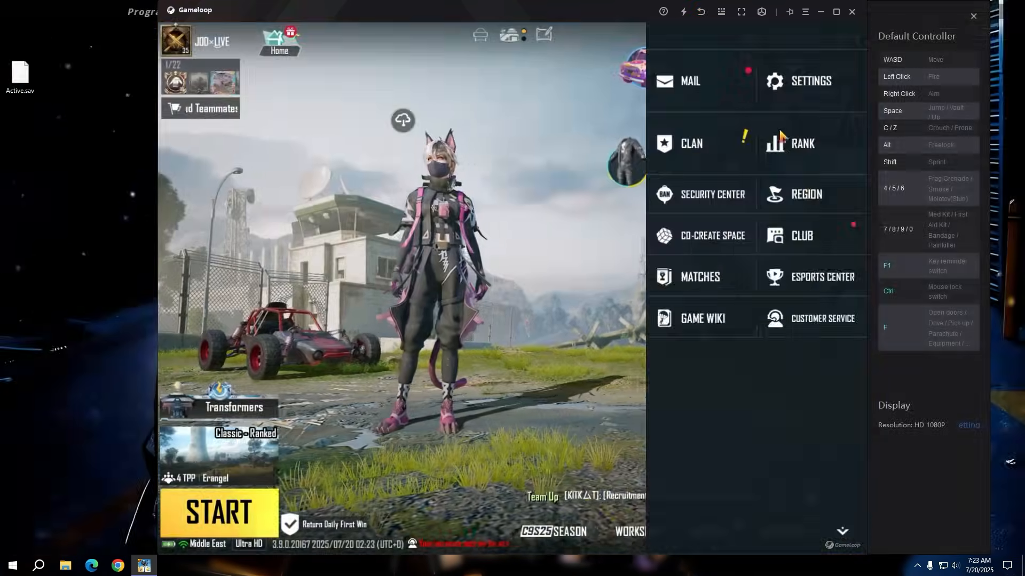
Step: Open PUBG Mobile's Settings on the Graphics tab showing Ultra HDR
left_click(811, 81)
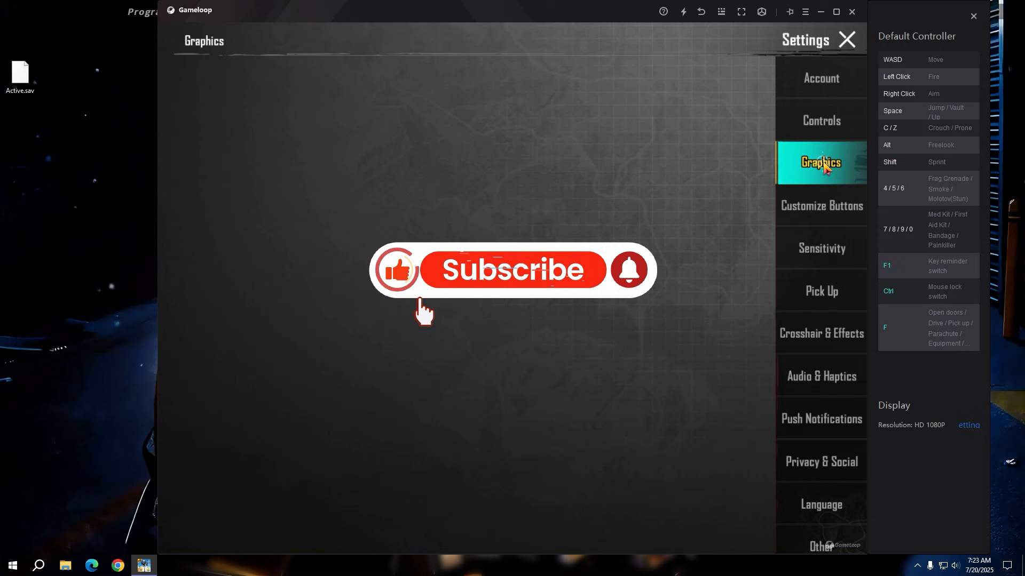
left_click(821, 163)
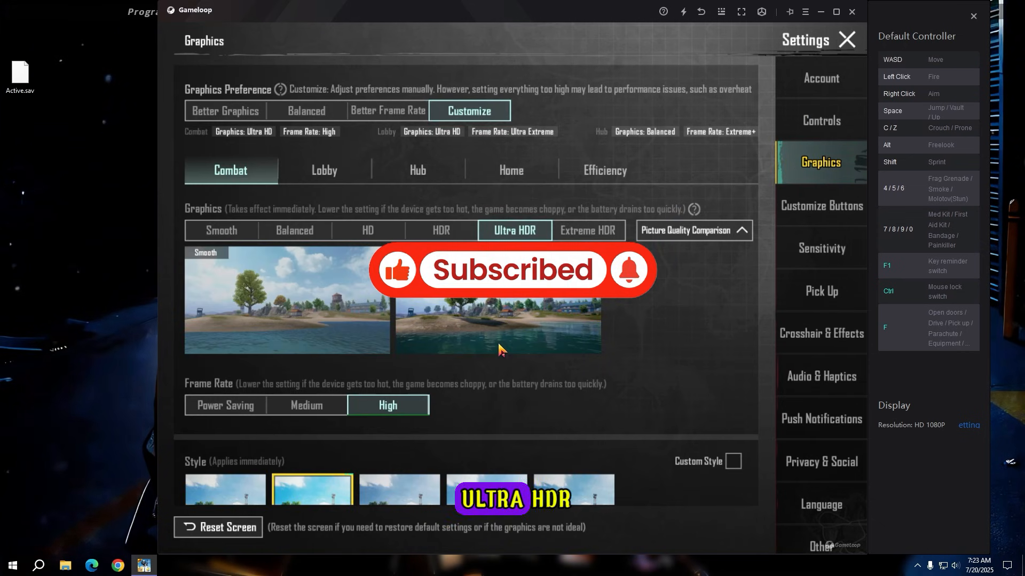